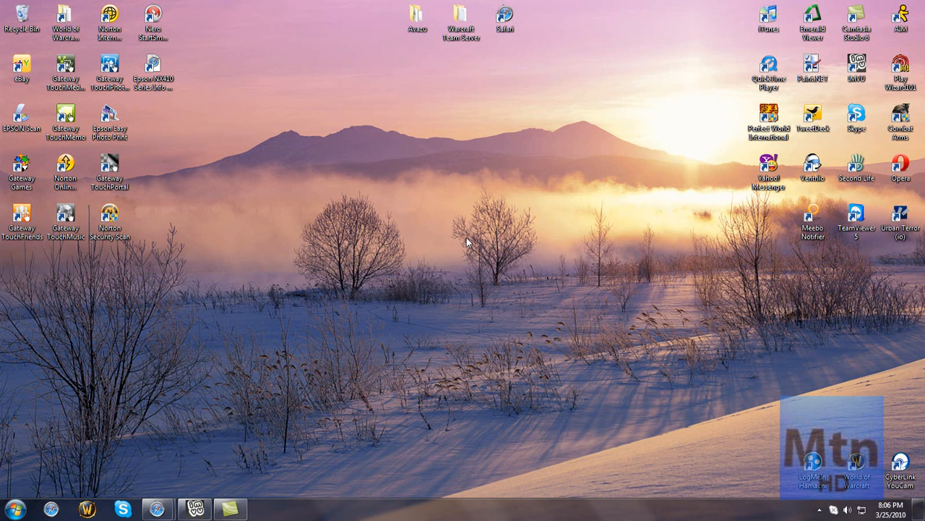
Launch Paint.NET from its desktop shortcut with a new blank image.
{"action": "left_click", "coordinate": [812, 70]}
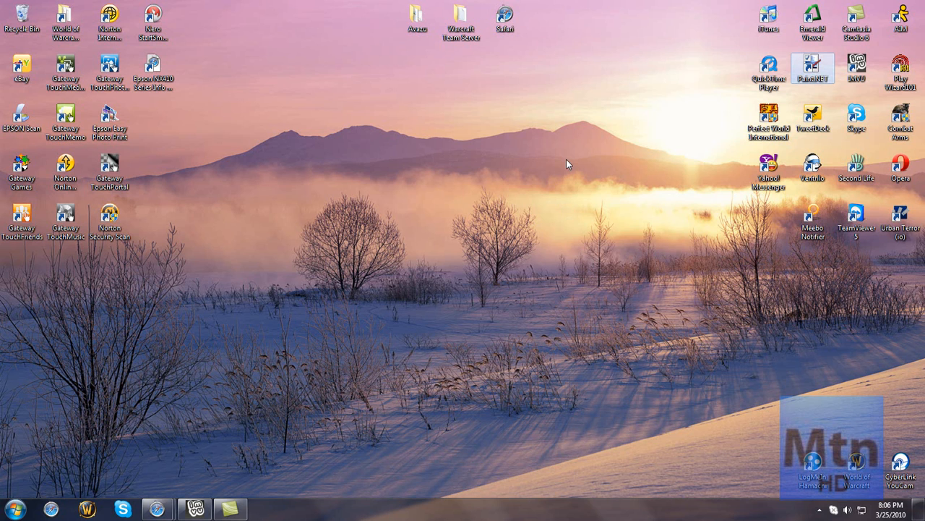
{"action": "mouse_move", "coordinate": [575, 156]}
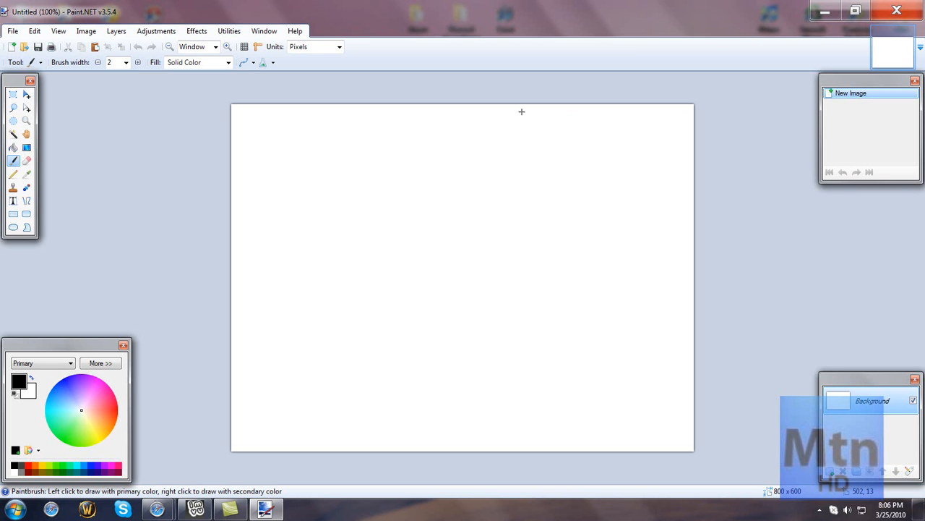
{"action": "mouse_move", "coordinate": [301, 89]}
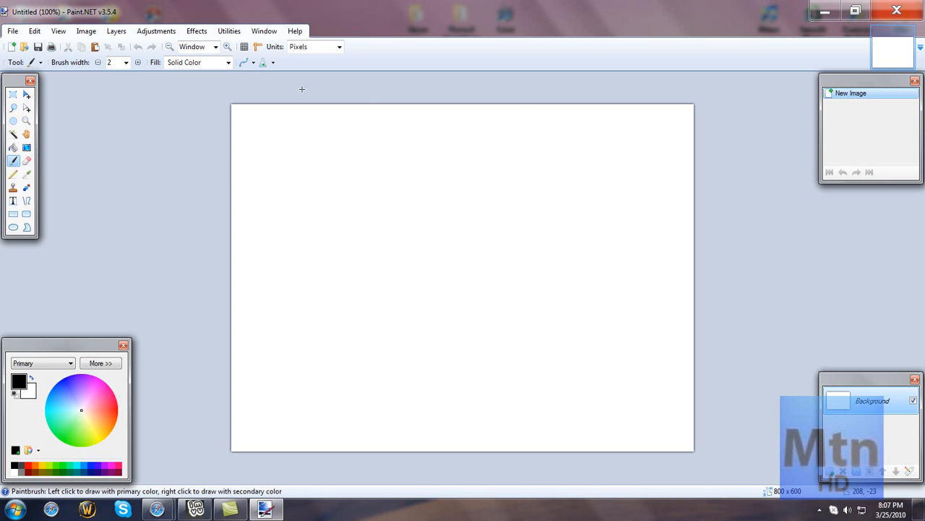
Bring up the Open dialog browsing the Pictures library.
{"action": "left_click", "coordinate": [12, 31]}
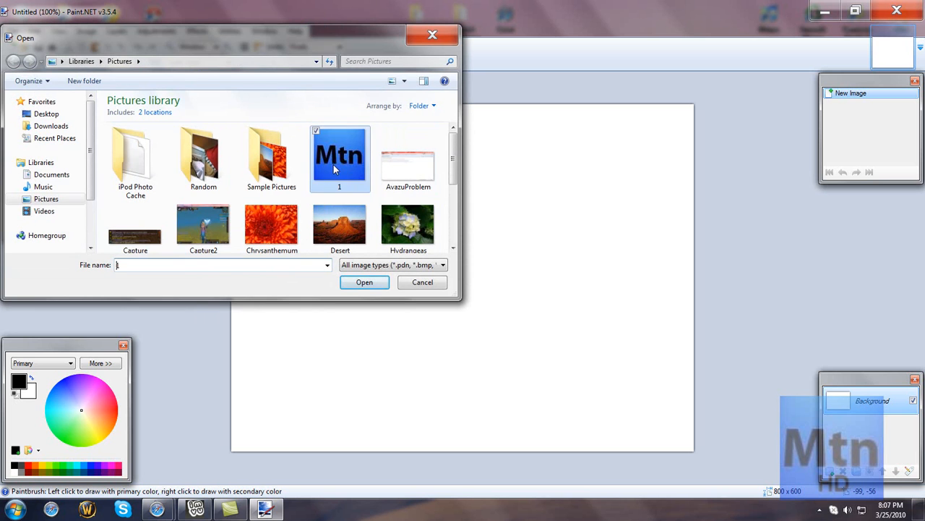
Open image 1, the small blue 'Mtn' logo, for editing.
{"action": "left_click", "coordinate": [365, 282]}
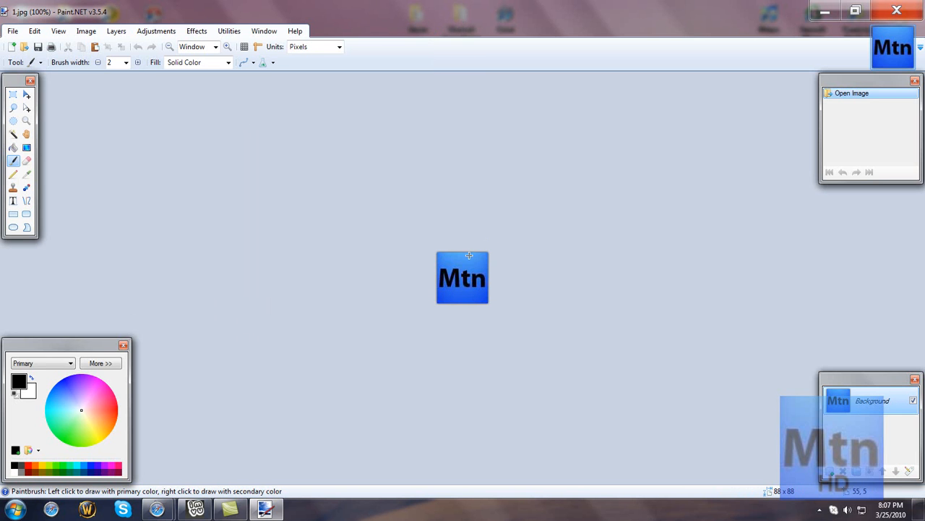
{"action": "mouse_move", "coordinate": [463, 289]}
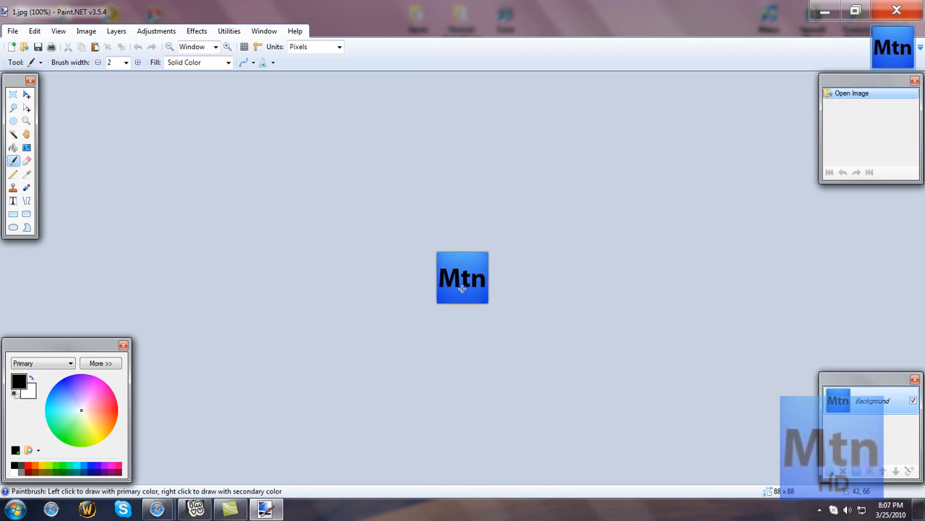
{"action": "mouse_move", "coordinate": [86, 92]}
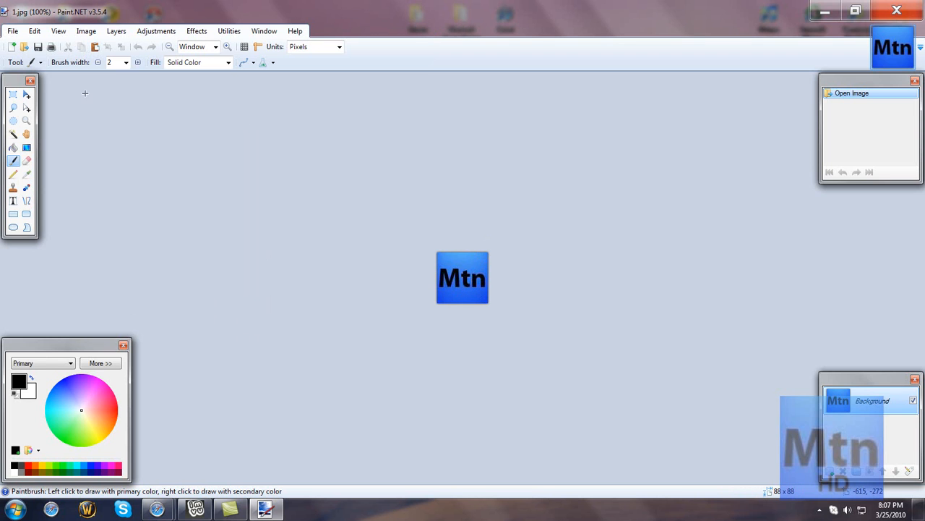
{"action": "mouse_move", "coordinate": [13, 201]}
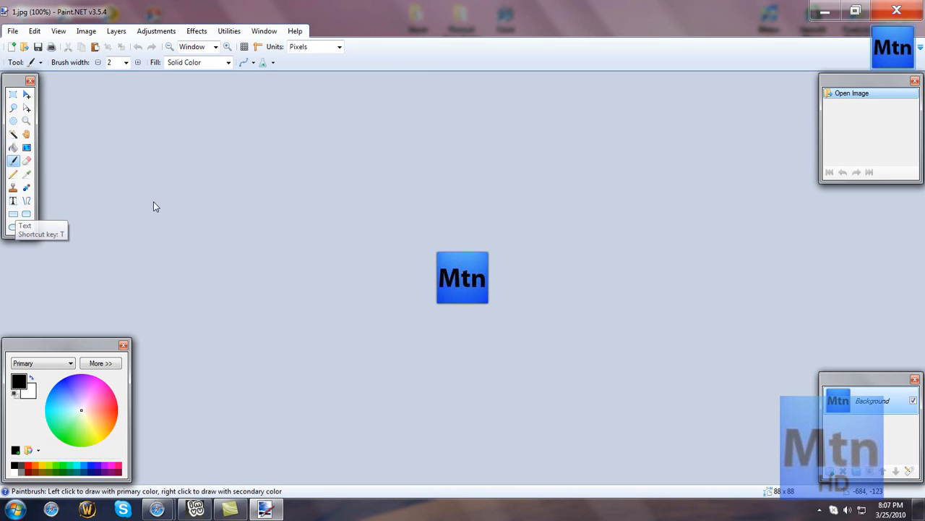
Add bold 'HD' text beneath 'Mtn' on the logo at font size 14.
{"action": "left_click", "coordinate": [13, 199]}
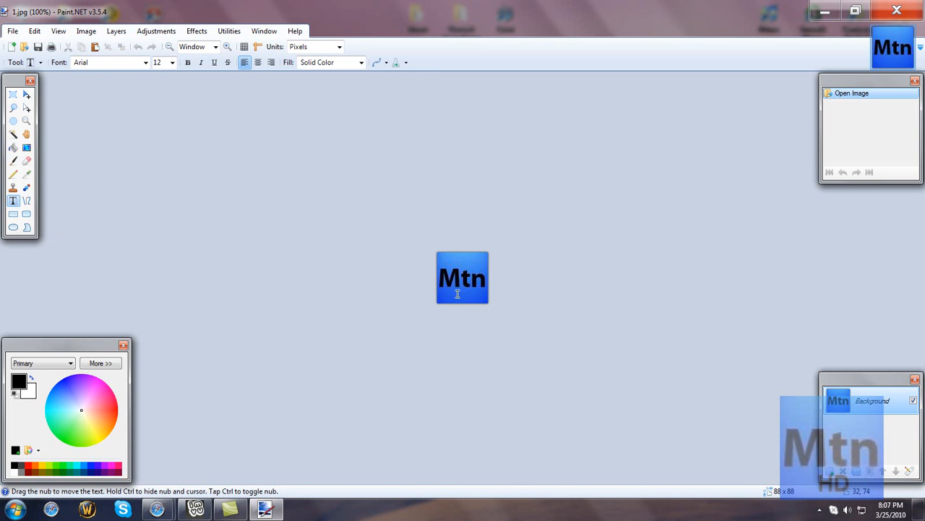
{"action": "mouse_move", "coordinate": [454, 293]}
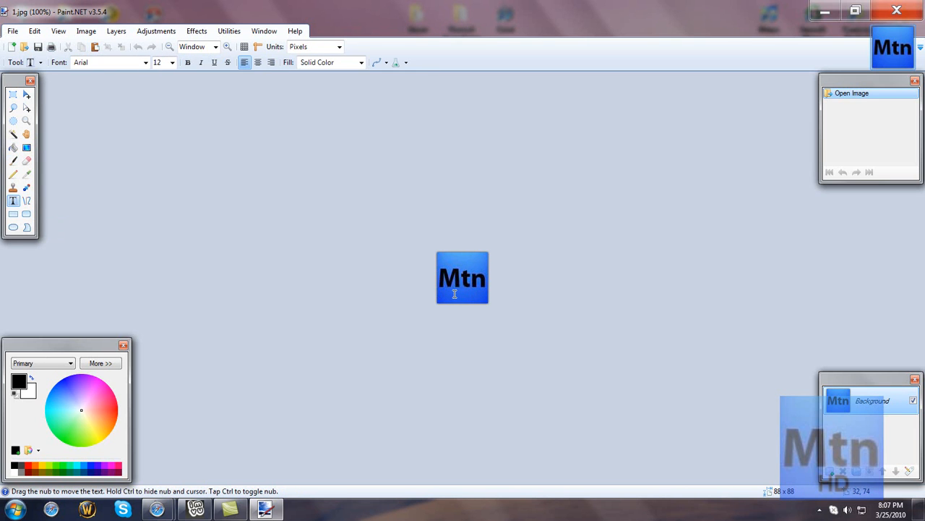
{"action": "type", "text": "HD"}
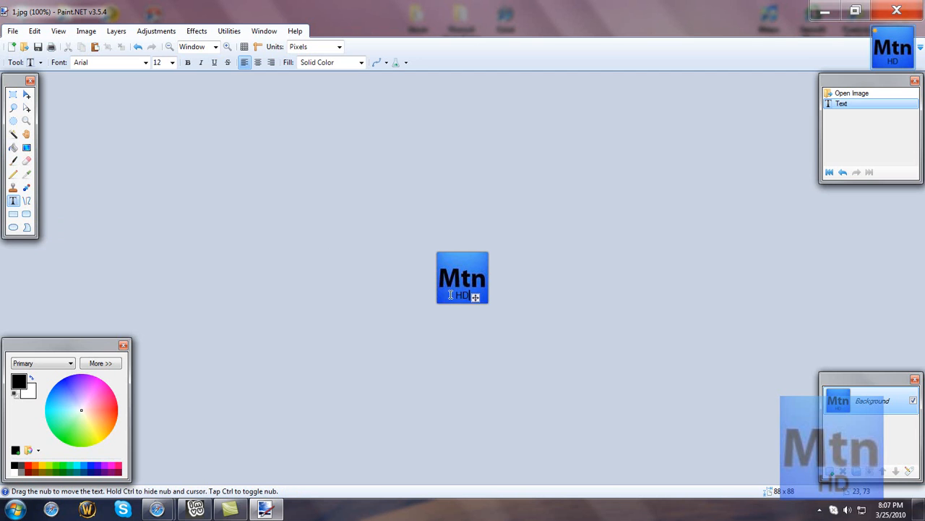
{"action": "mouse_move", "coordinate": [188, 62]}
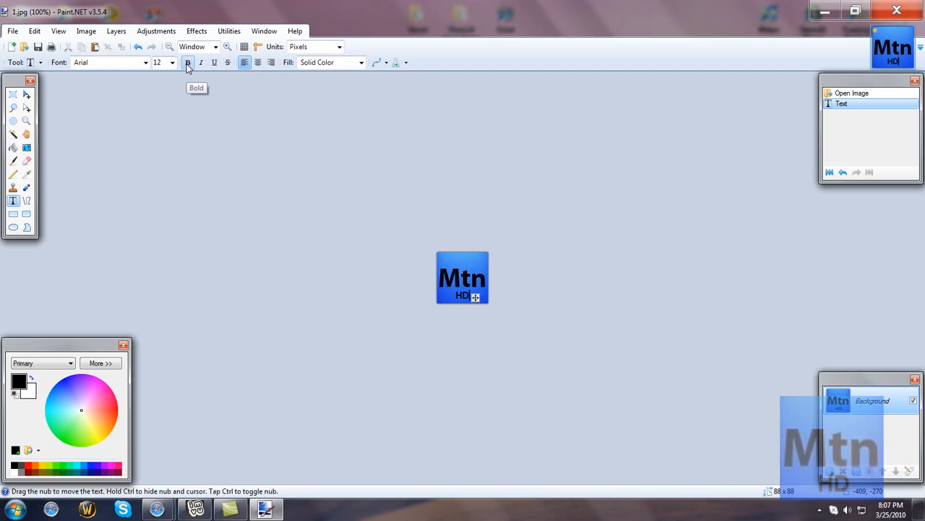
{"action": "left_click", "coordinate": [188, 62]}
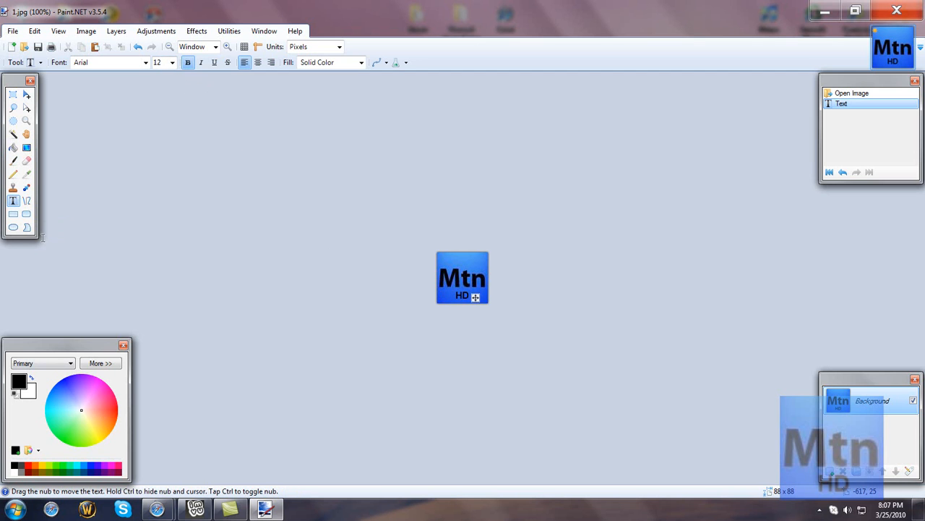
{"action": "left_click", "coordinate": [170, 62]}
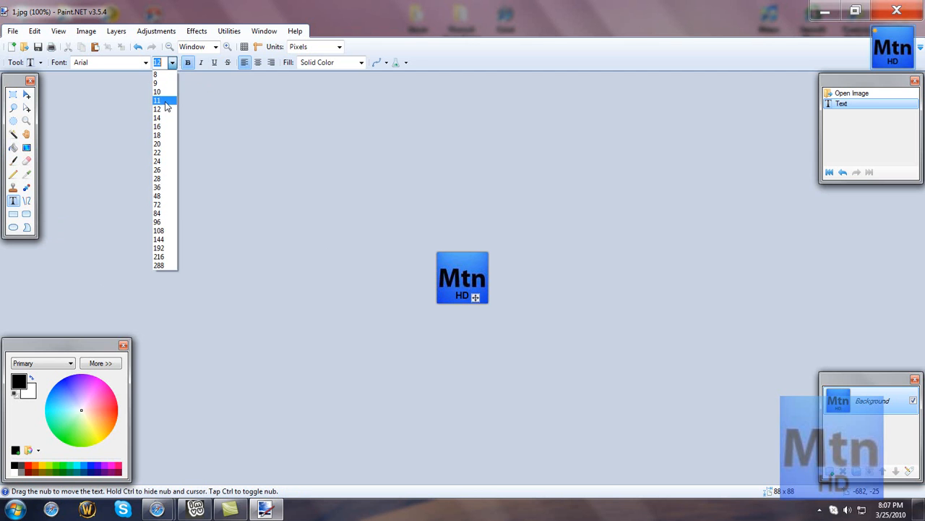
{"action": "left_click", "coordinate": [157, 117]}
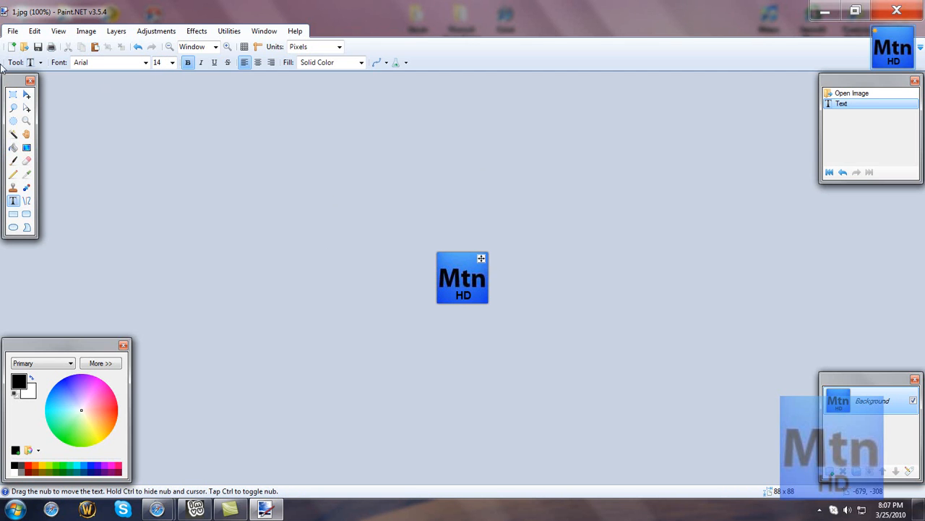
{"action": "mouse_move", "coordinate": [324, 200]}
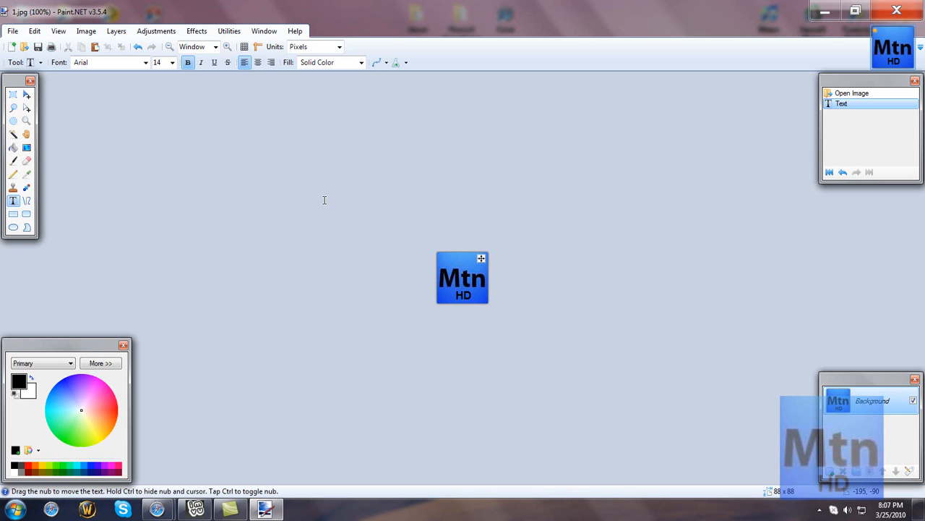
Save the labelled logo as a JPEG, keeping quality 95.
{"action": "left_click", "coordinate": [12, 31]}
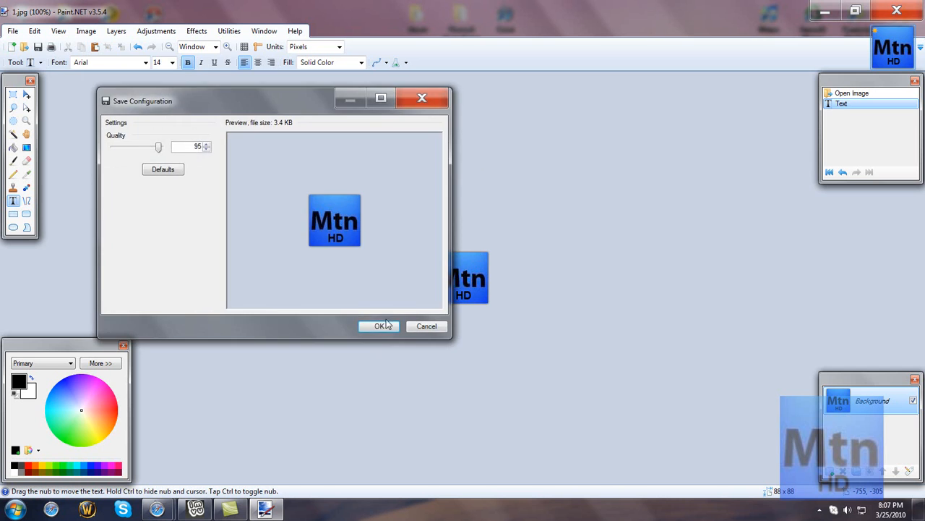
{"action": "left_click", "coordinate": [379, 325]}
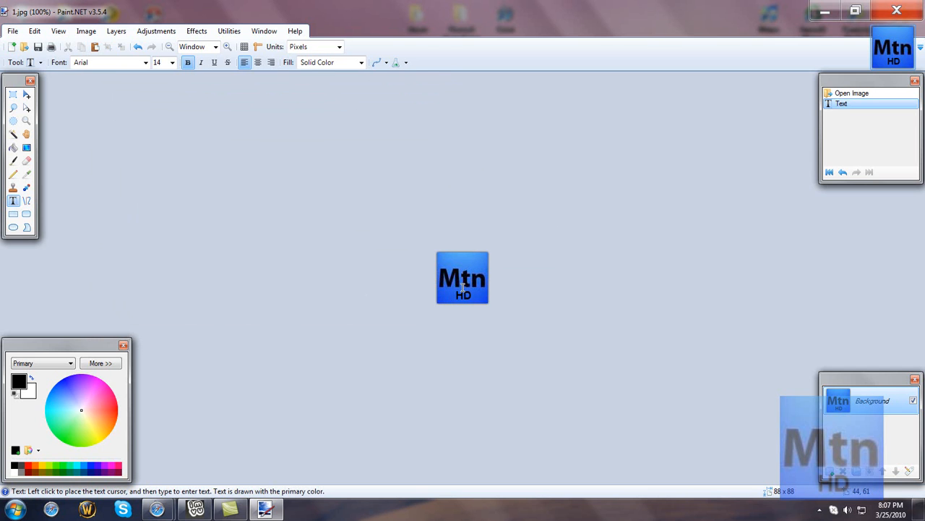
{"action": "mouse_move", "coordinate": [501, 239]}
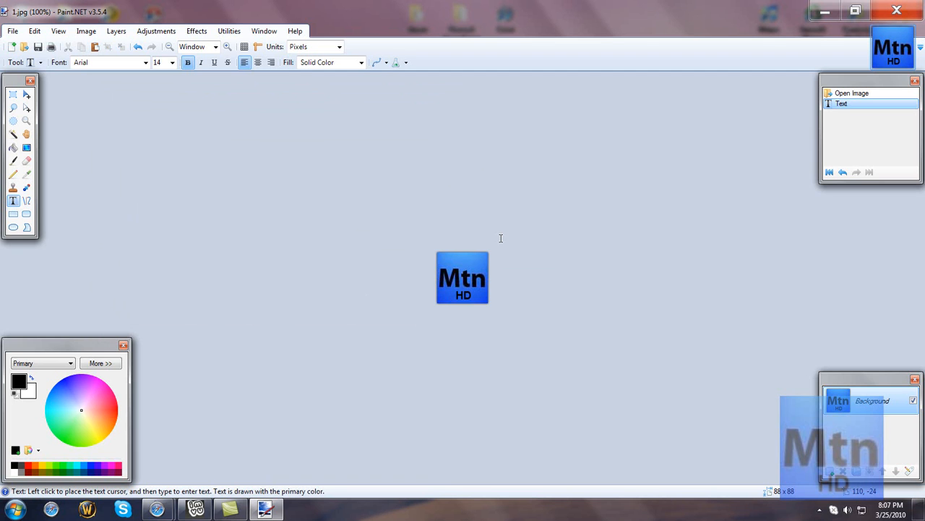
{"action": "mouse_move", "coordinate": [492, 250]}
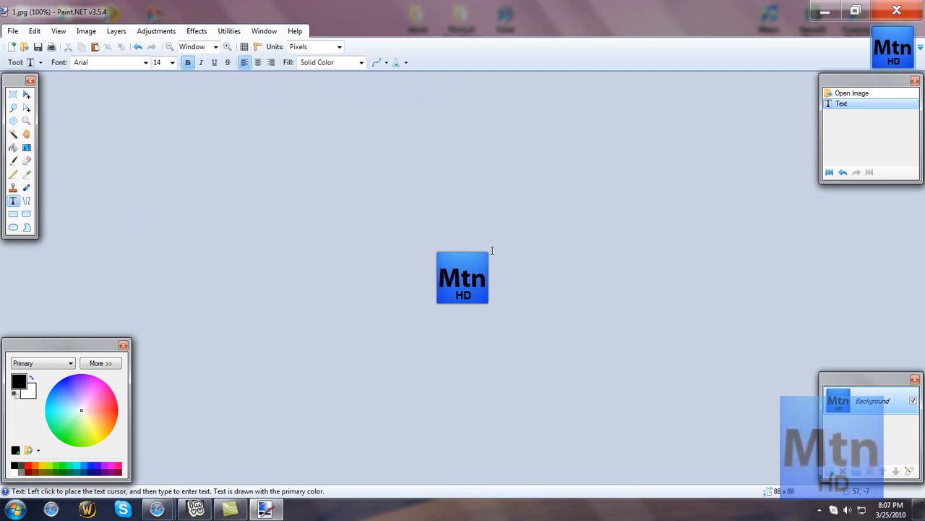